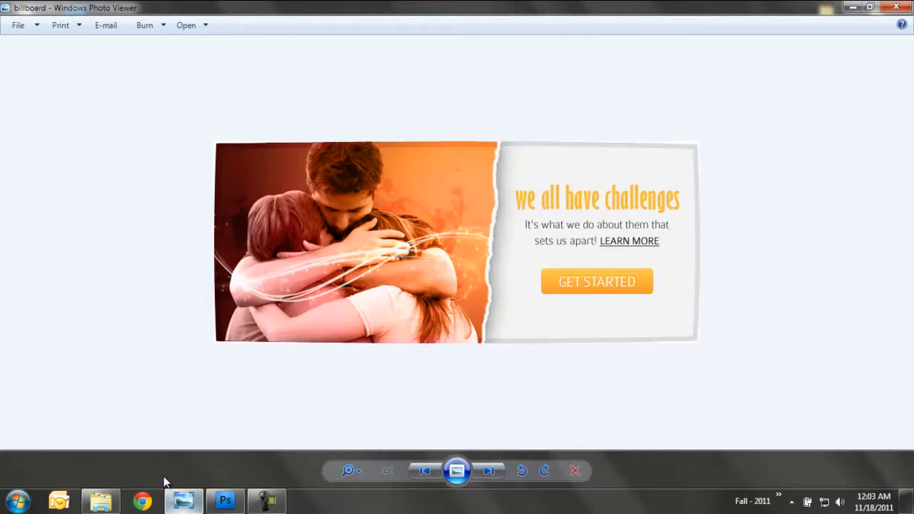
mouse_move(57, 264)
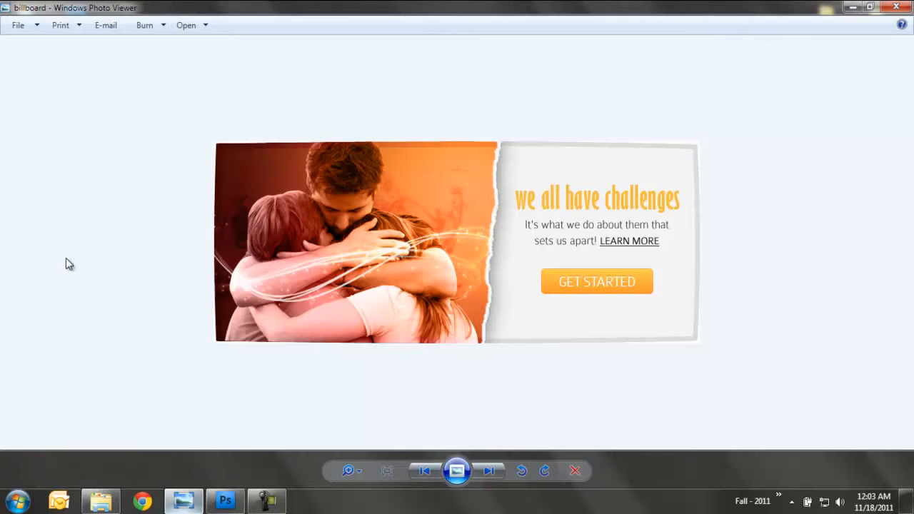
mouse_move(94, 263)
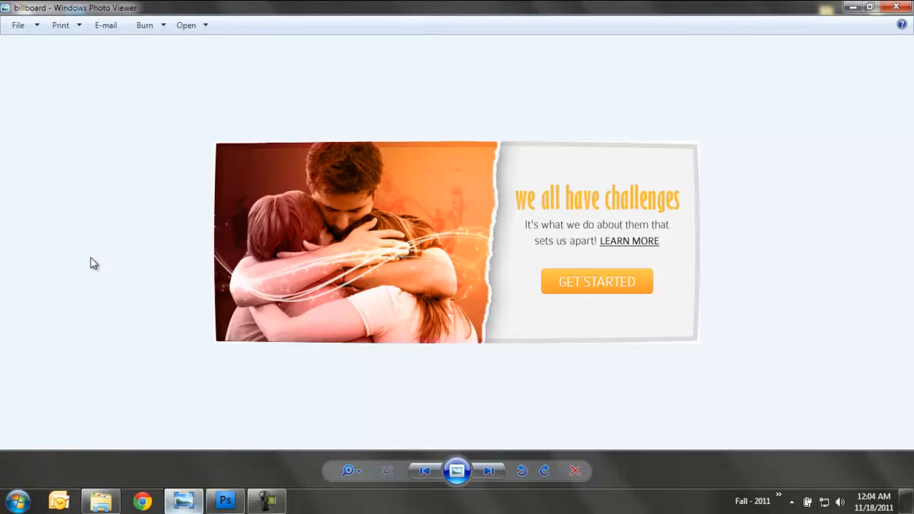
mouse_move(854, 28)
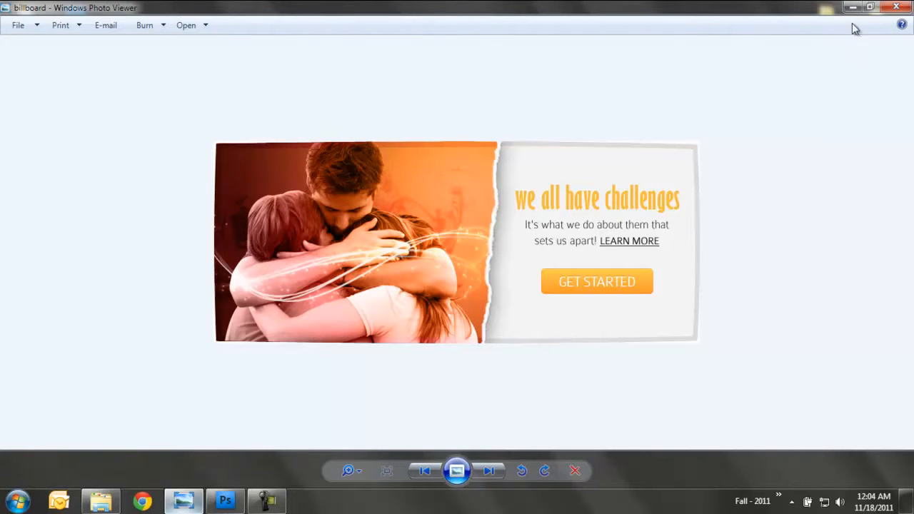
Step: Close the banner preview and bring Photoshop with the embracing-family photo to the front
click(896, 7)
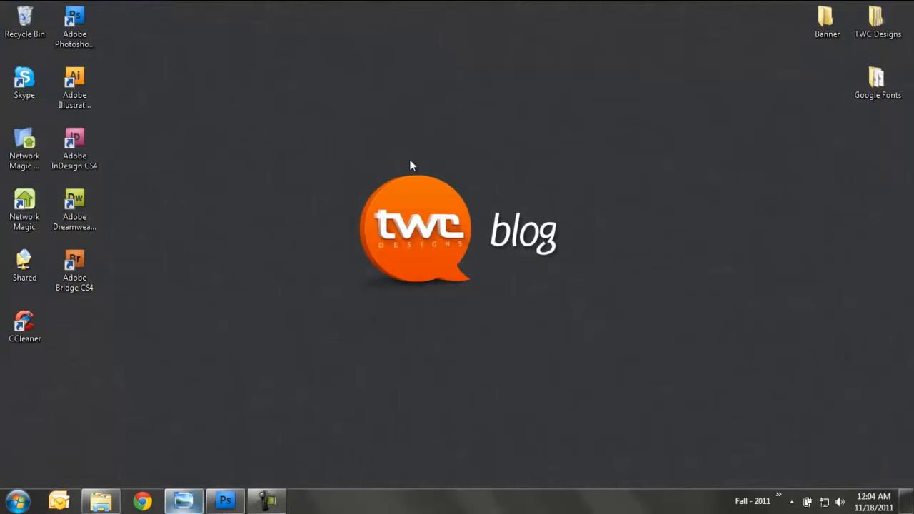
click(224, 499)
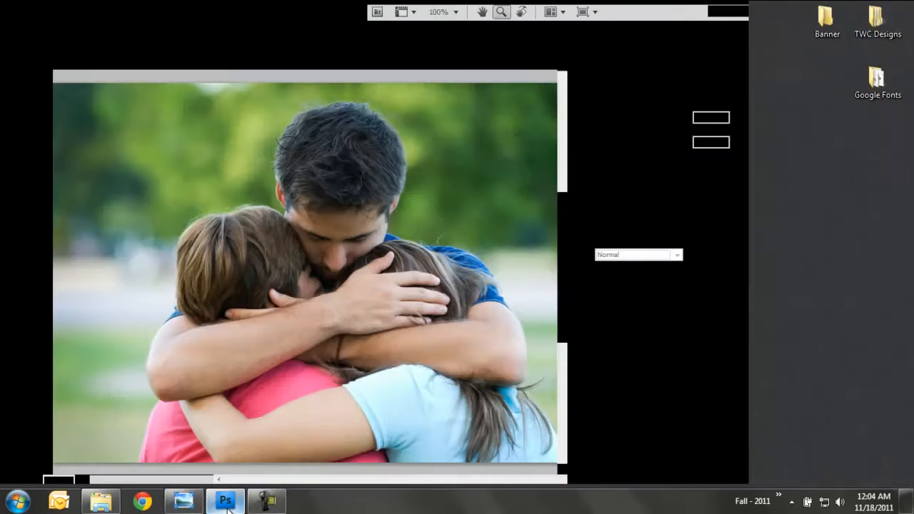
click(225, 499)
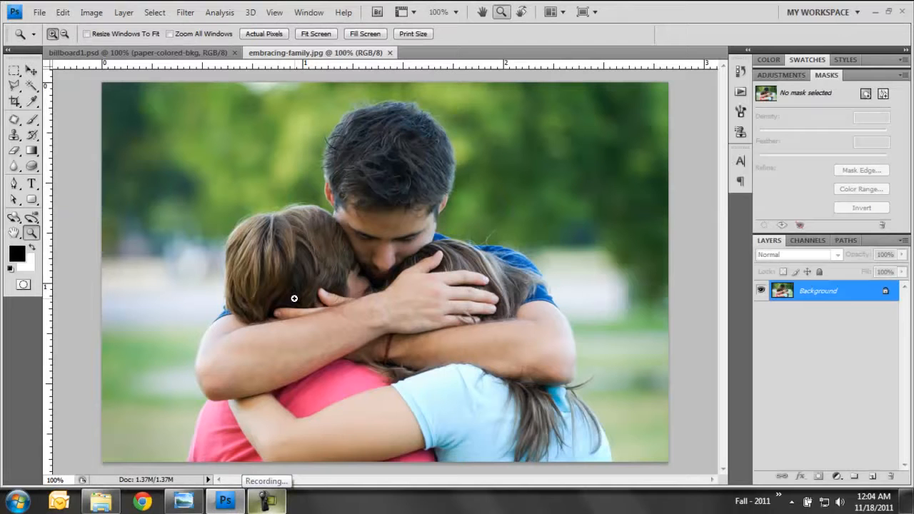
mouse_move(616, 154)
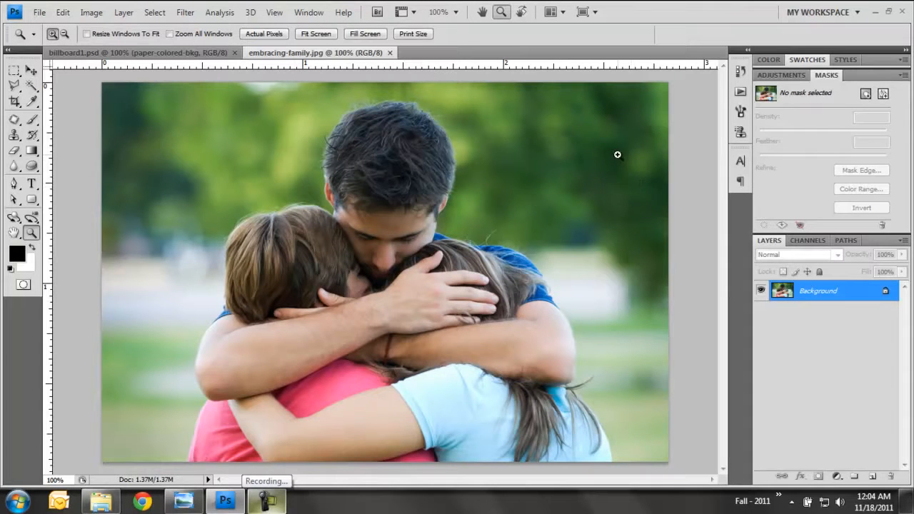
mouse_move(434, 279)
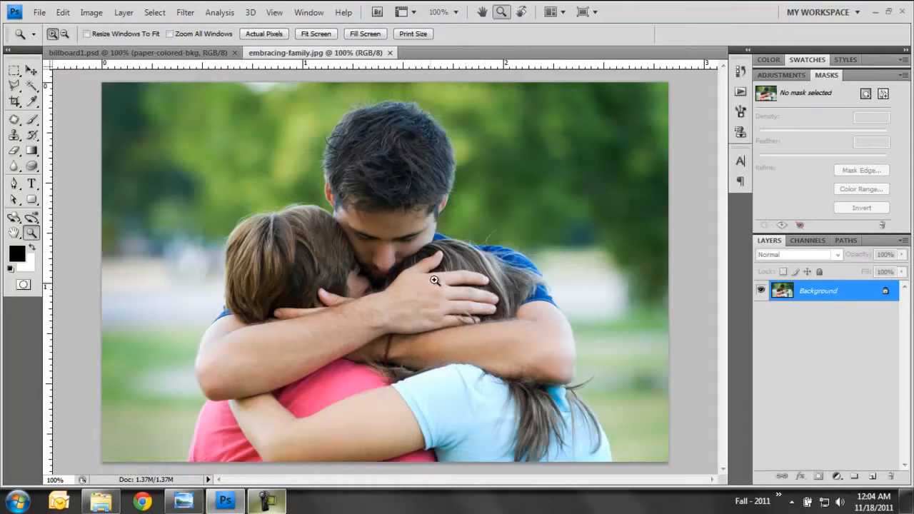
mouse_move(375, 316)
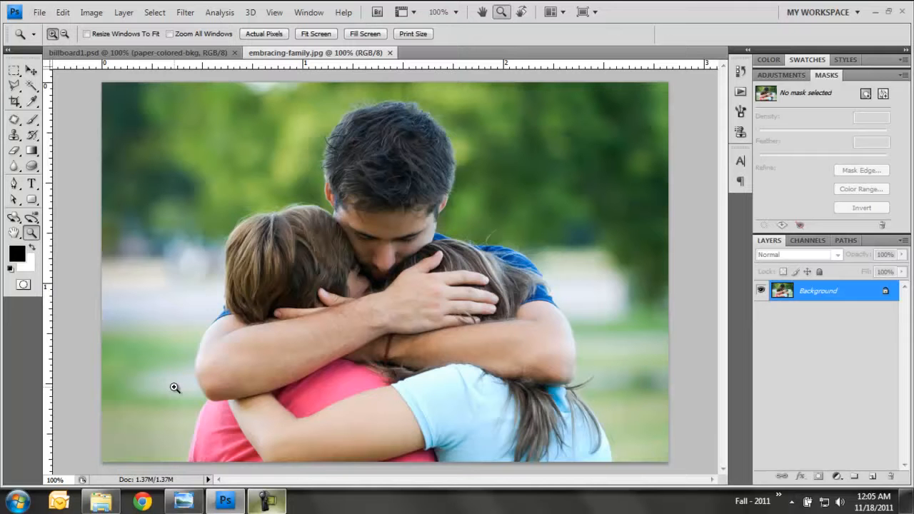
mouse_move(80, 223)
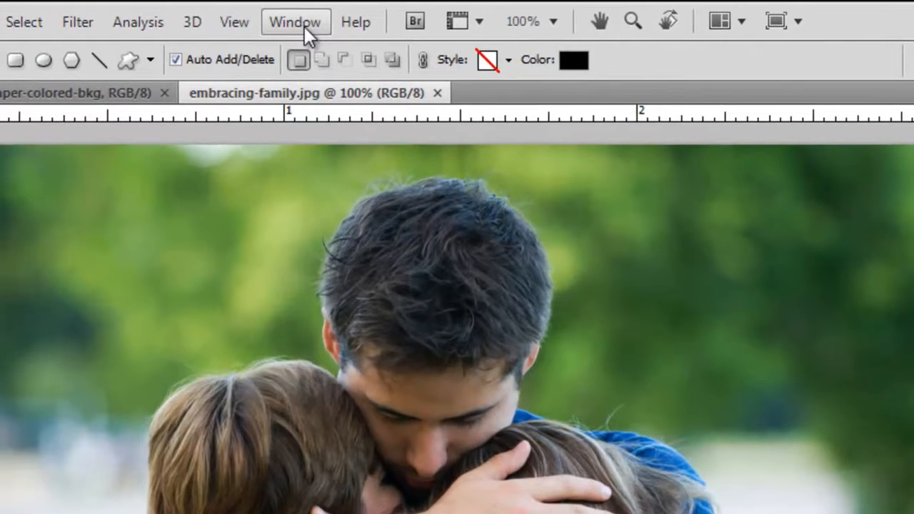
Step: Convert the locked Background into Layer 0 and add an empty vector mask to it
click(294, 21)
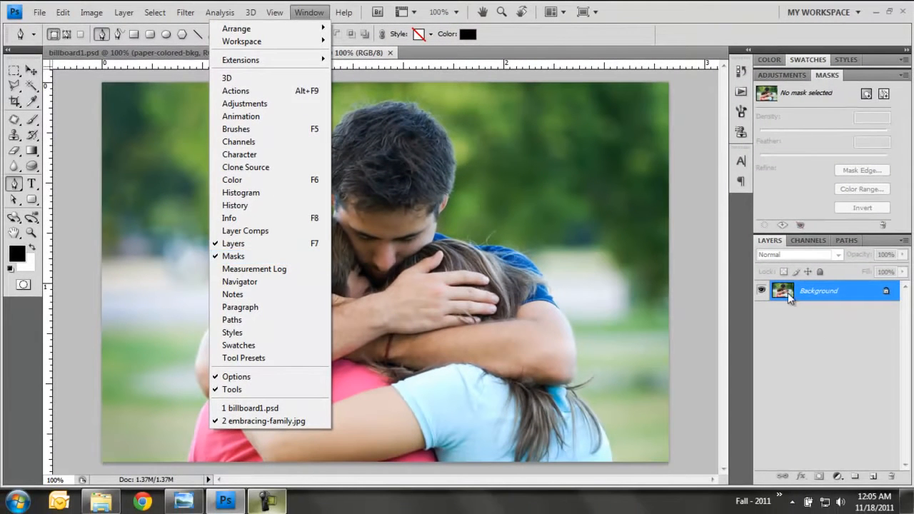
click(262, 420)
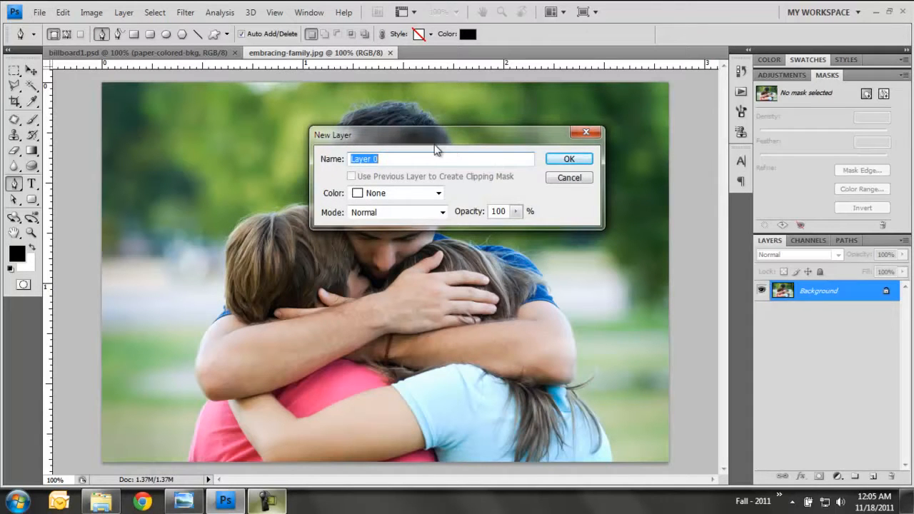
click(568, 158)
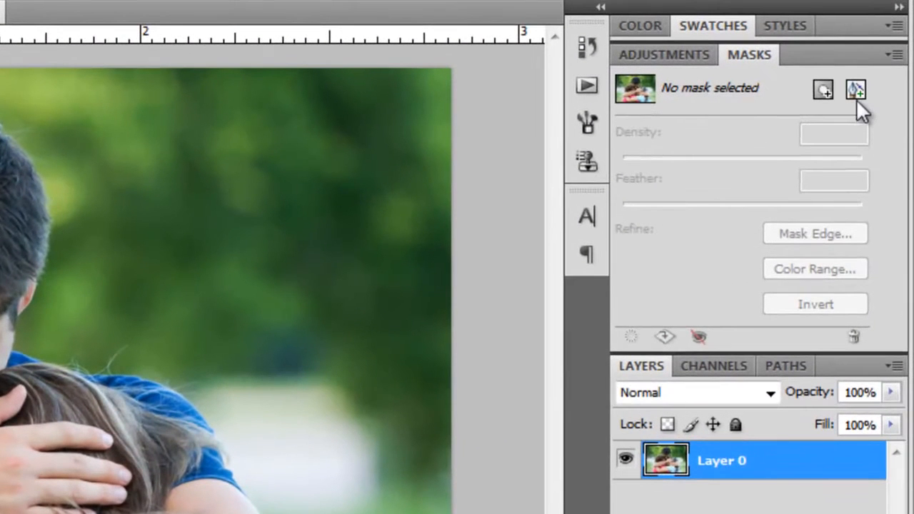
mouse_move(857, 89)
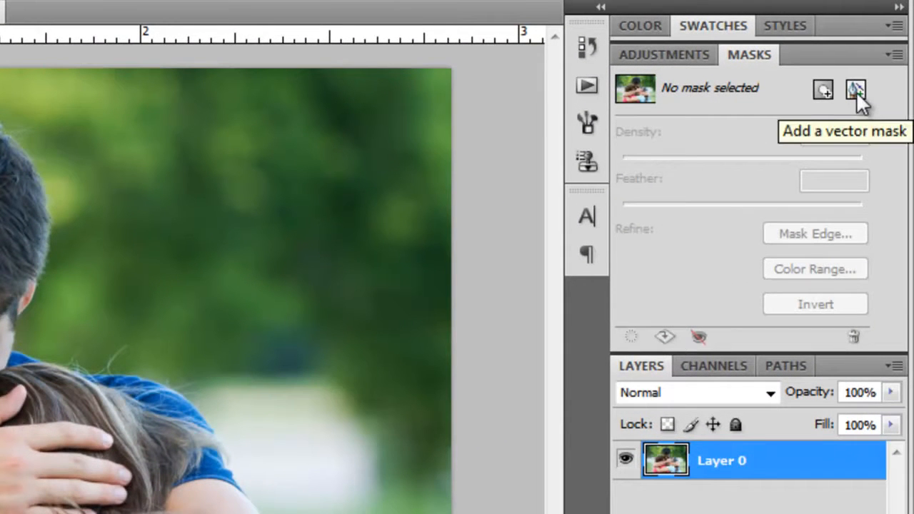
click(857, 89)
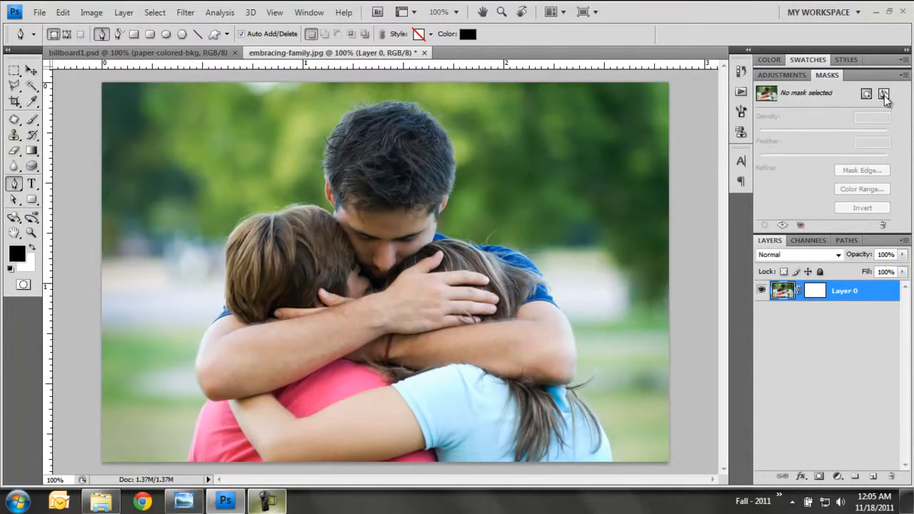
Step: With the Pen in Paths mode, start the mask outline at the bottom of the girl's shoulder
click(882, 94)
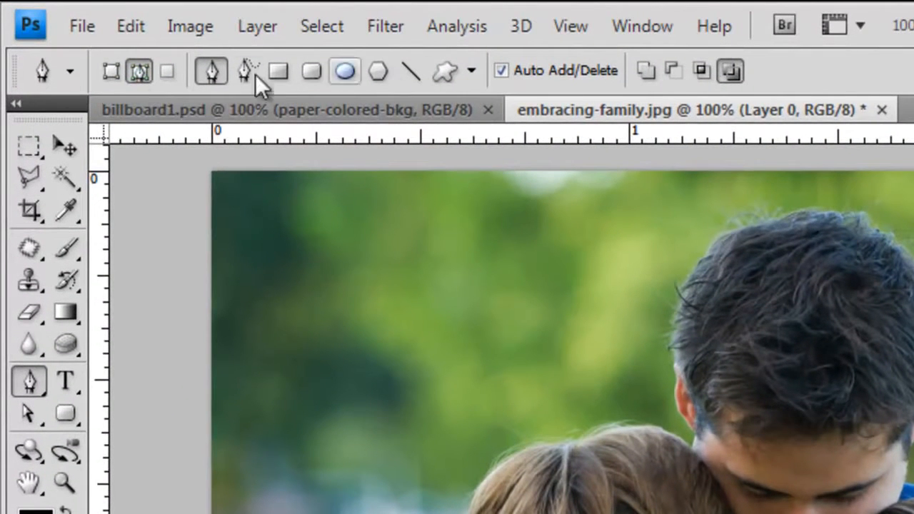
click(140, 72)
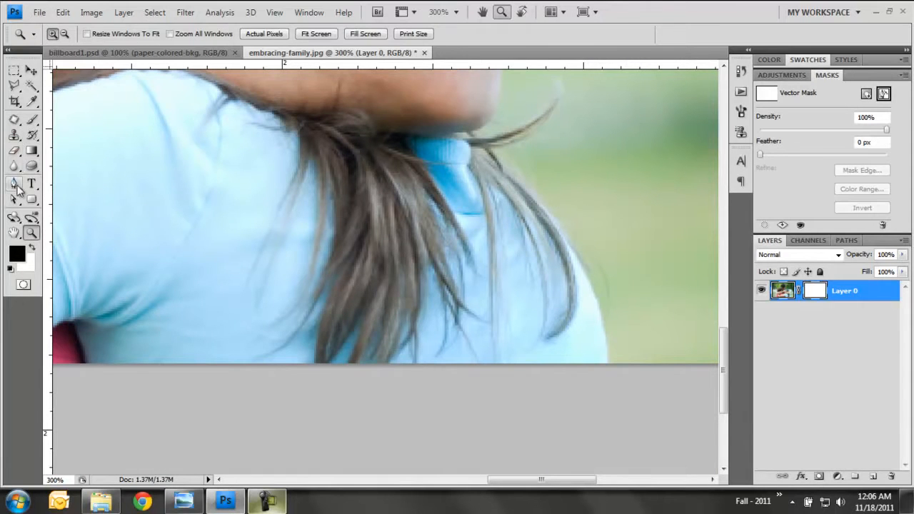
click(13, 185)
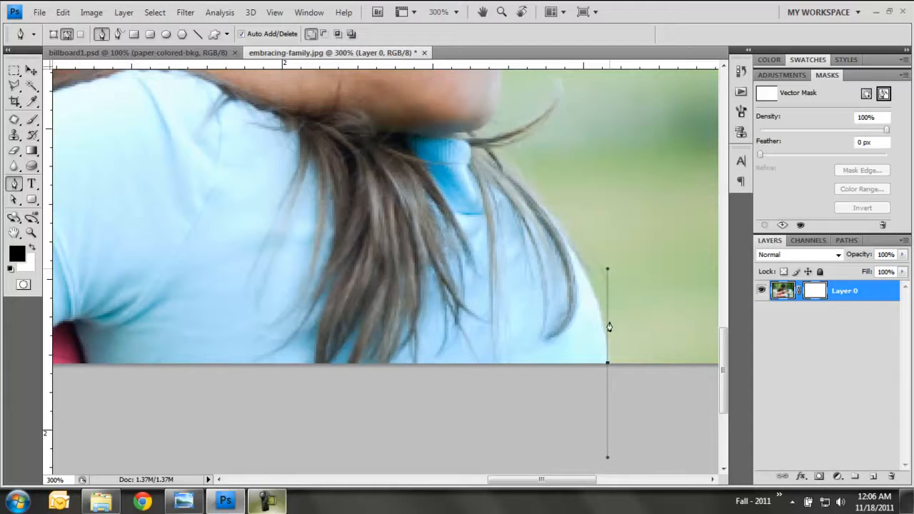
mouse_move(608, 267)
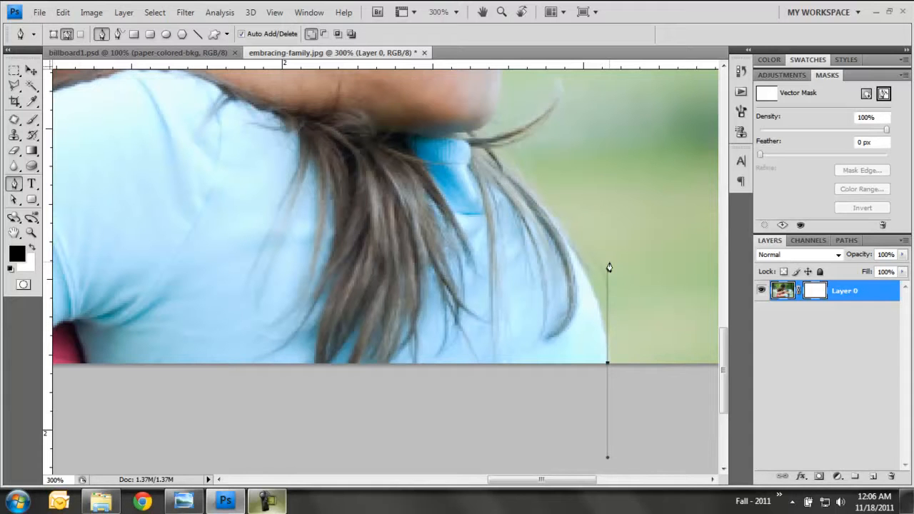
scroll(down, 3)
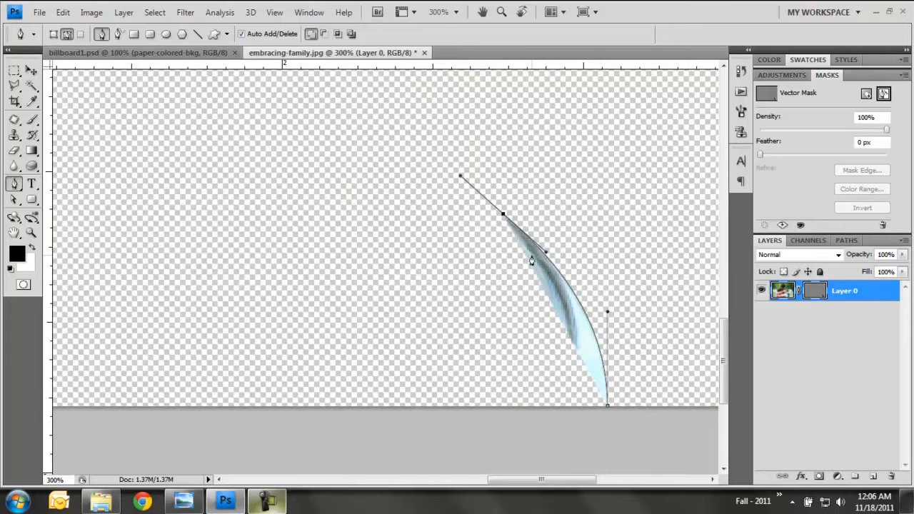
mouse_move(291, 188)
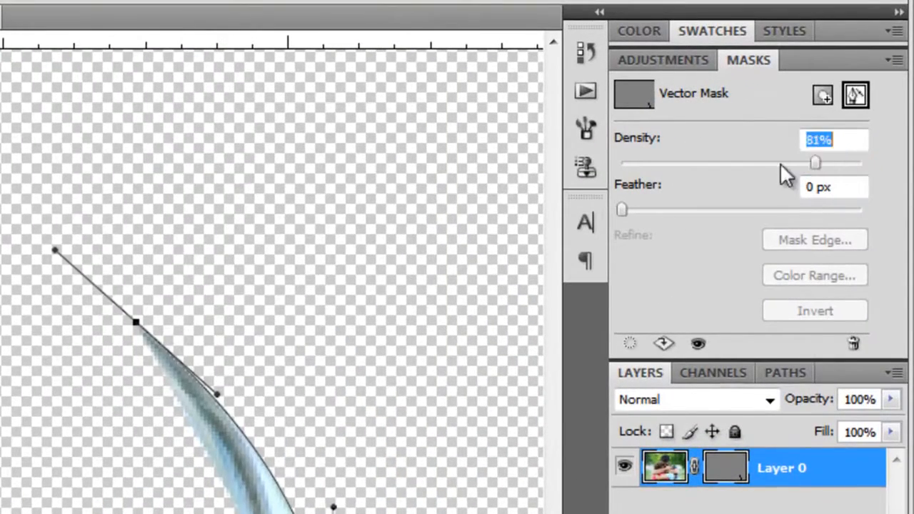
Step: Lower the vector mask density to 0% so the full photo shows under the path
drag(816, 163, 727, 163)
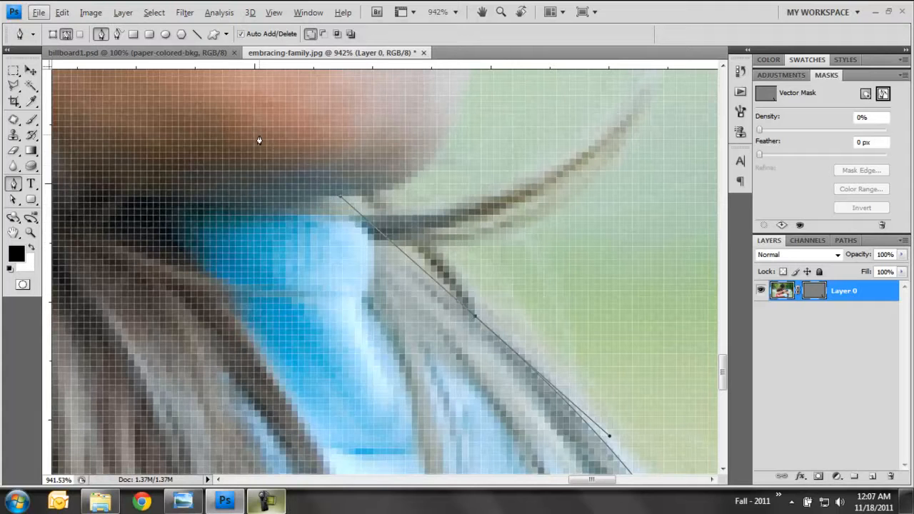
mouse_move(269, 152)
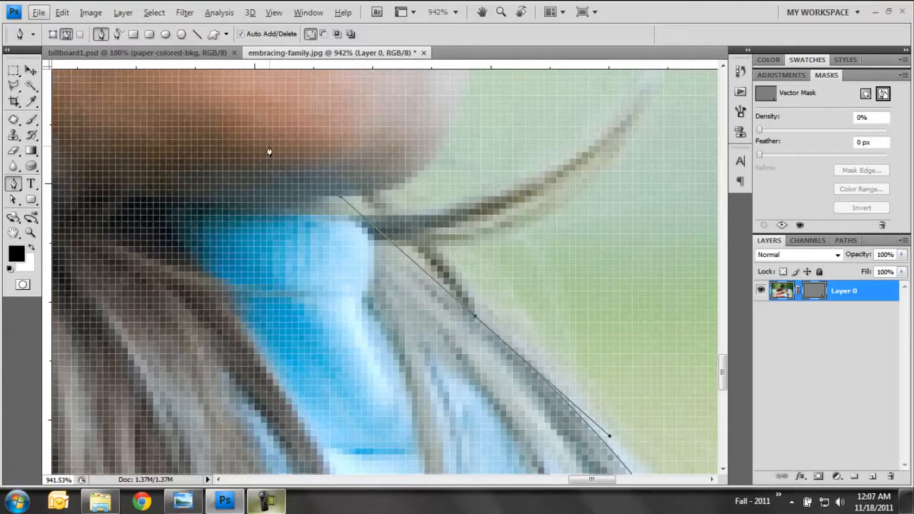
mouse_move(309, 194)
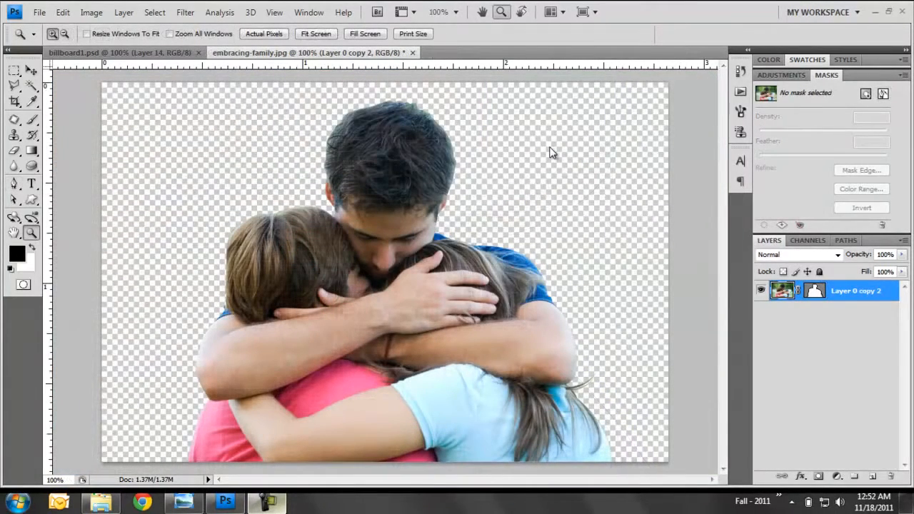
mouse_move(140, 139)
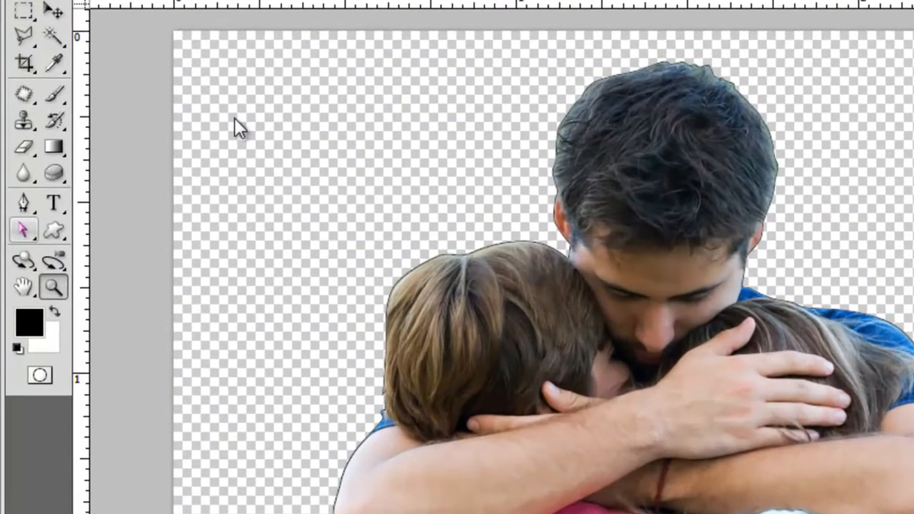
Step: Use the Direct Selection Tool to load the family's traced path as an active selection
click(23, 230)
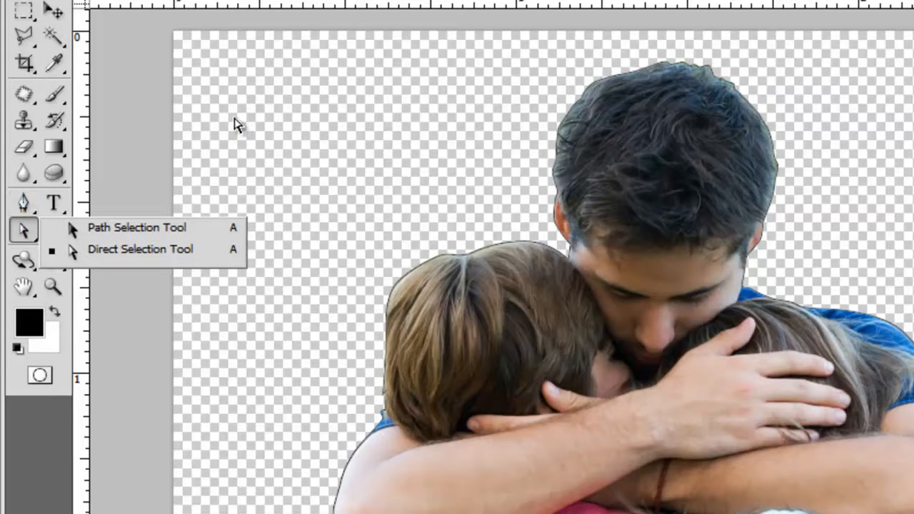
click(137, 227)
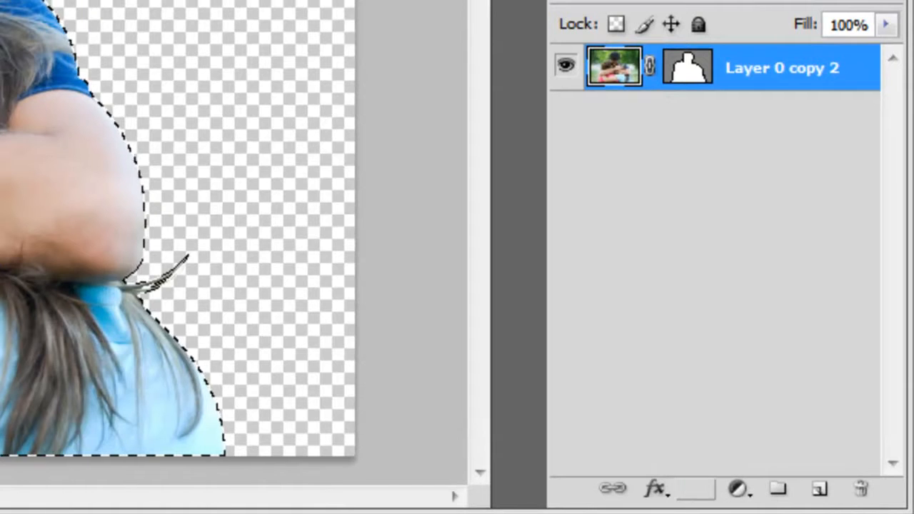
click(697, 488)
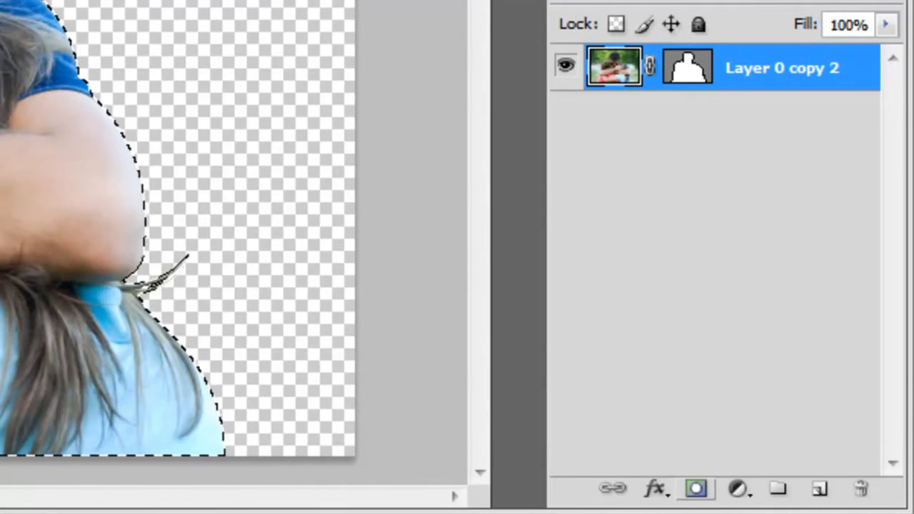
mouse_move(695, 488)
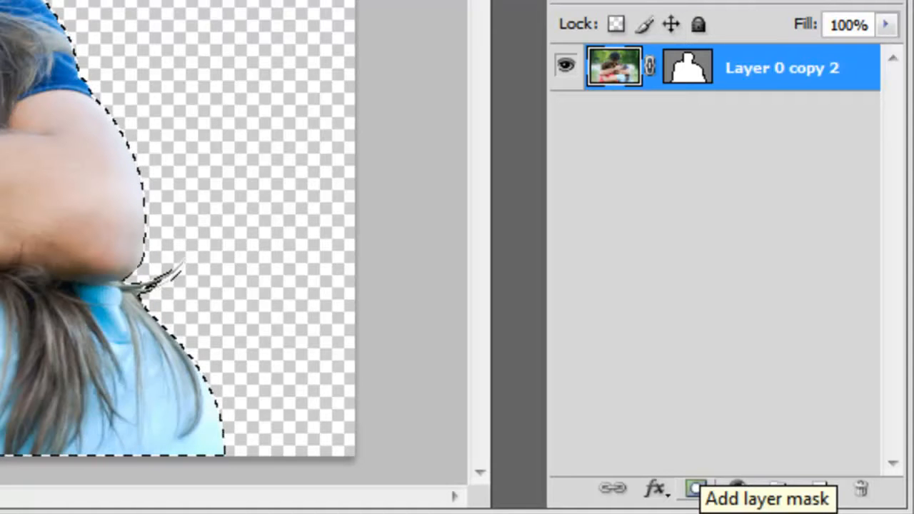
Step: Add a pixel mask from the family selection and toggle it off and on to check the cutout
click(695, 488)
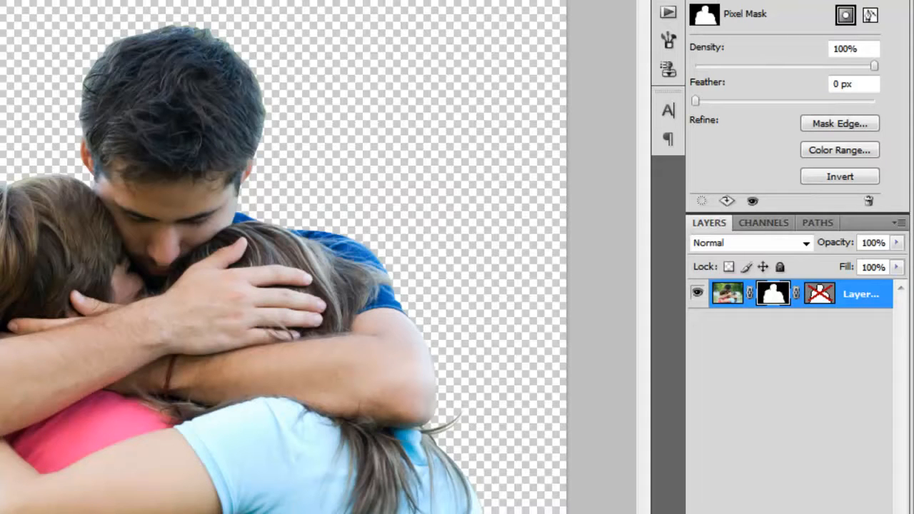
right_click(773, 293)
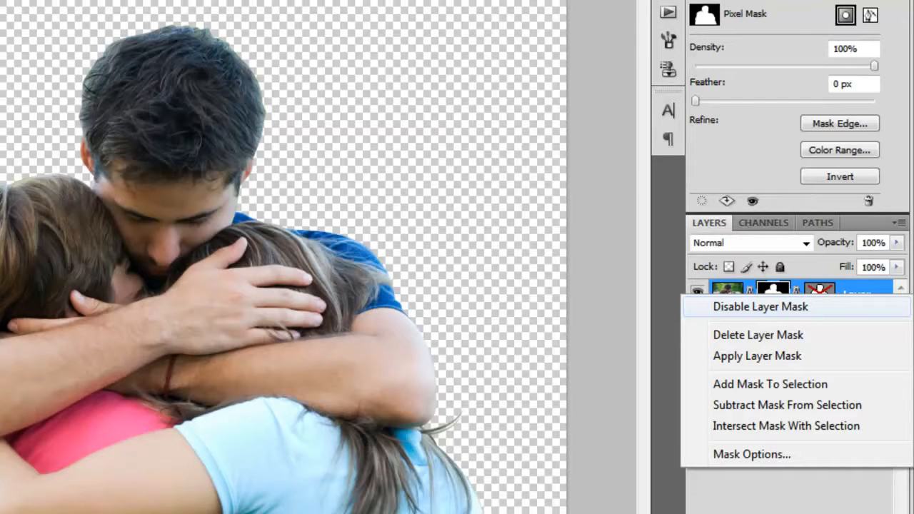
click(760, 306)
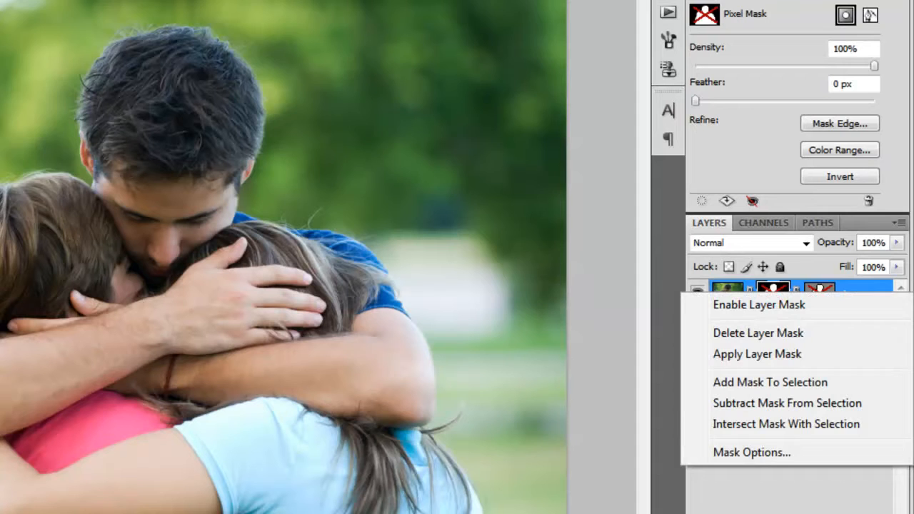
click(757, 354)
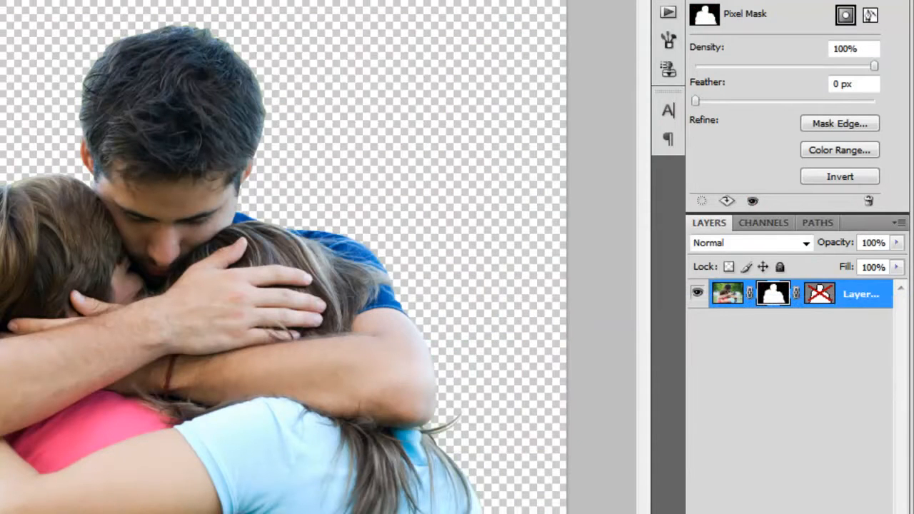
right_click(773, 293)
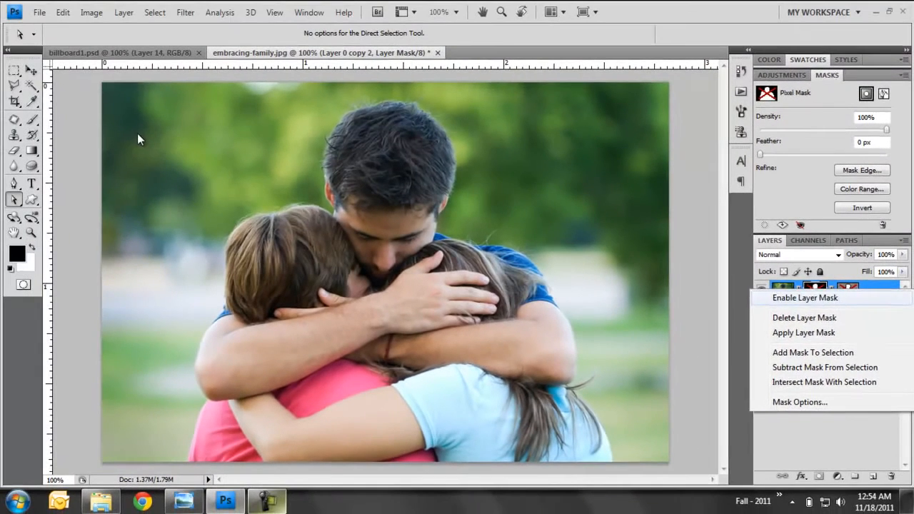
click(805, 297)
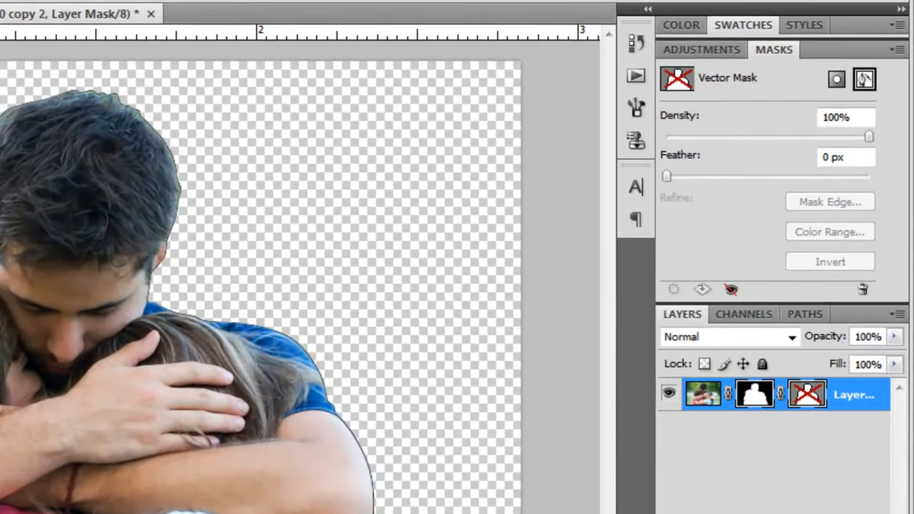
mouse_move(665, 176)
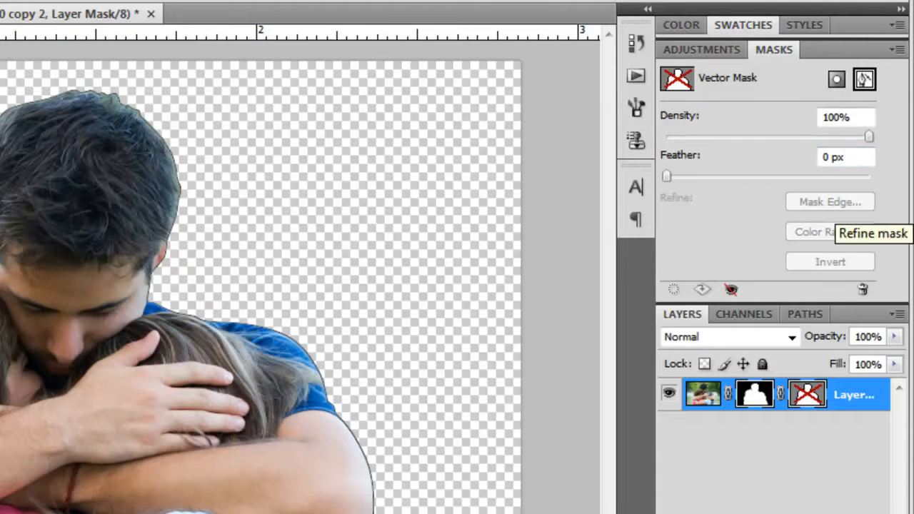
mouse_move(731, 289)
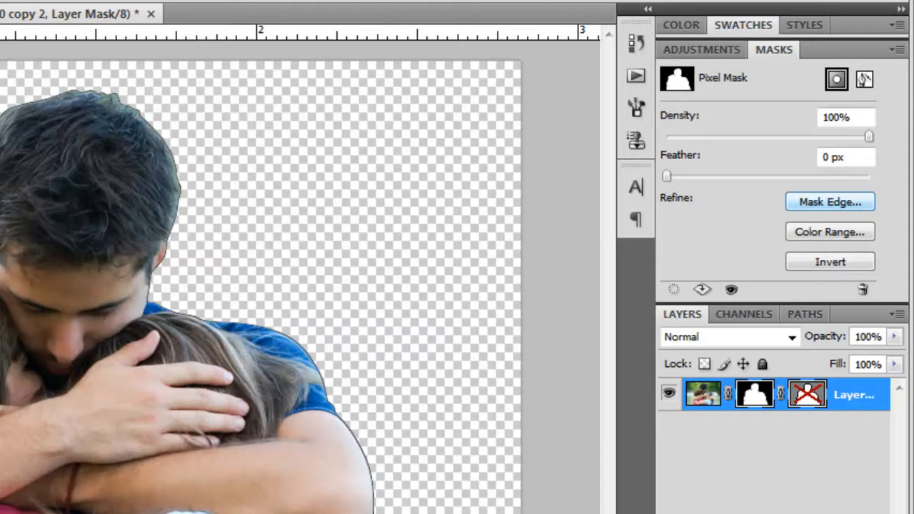
mouse_move(829, 231)
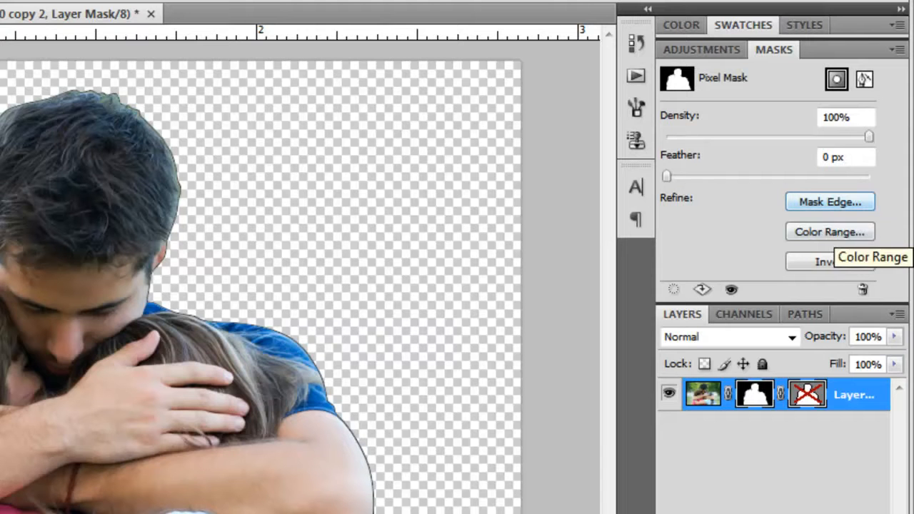
Step: Open Refine Mask via Mask Edge for the family's pixel mask
click(828, 202)
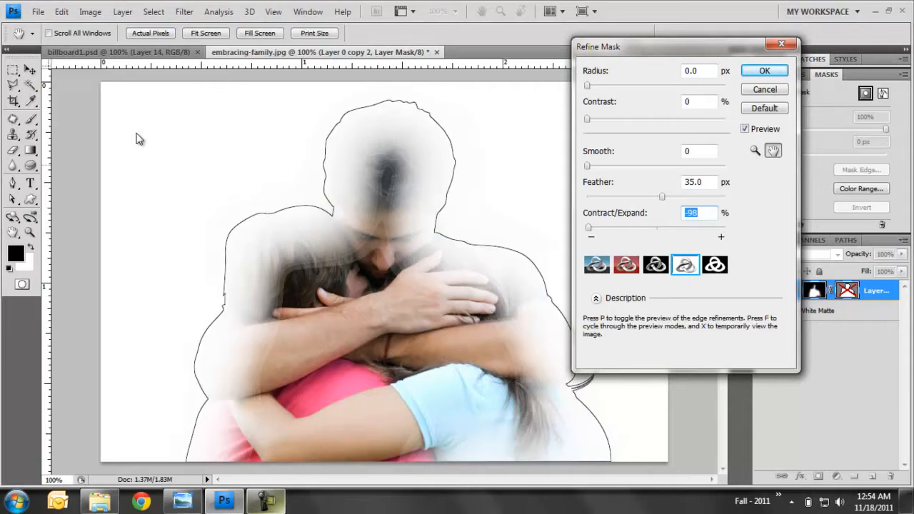
Step: Refine the mask edge to Feather 26.2 px, Contract/Expand +20, Contrast 0 and apply it
drag(588, 227, 695, 227)
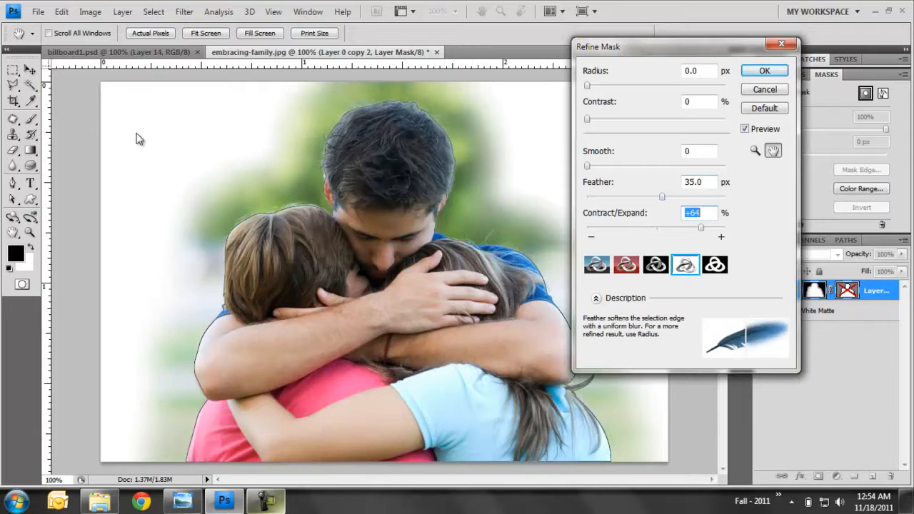
drag(660, 197, 691, 197)
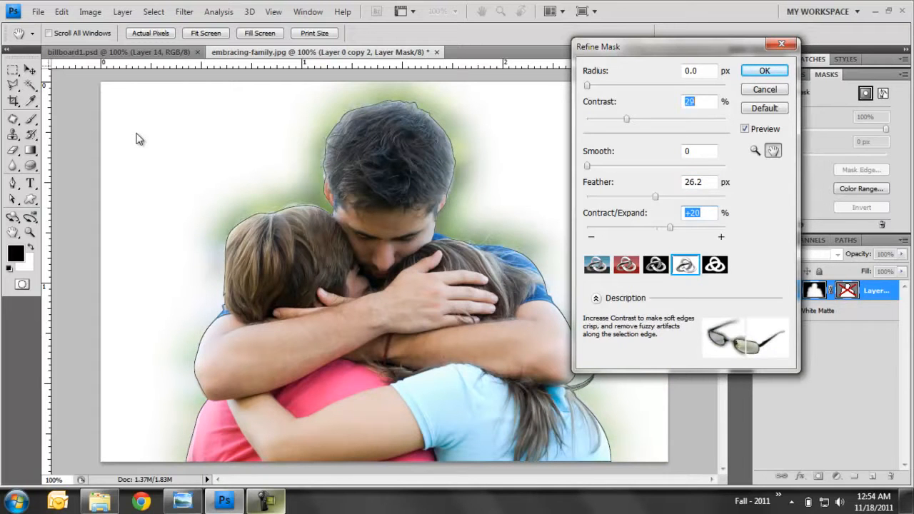
drag(627, 119, 655, 119)
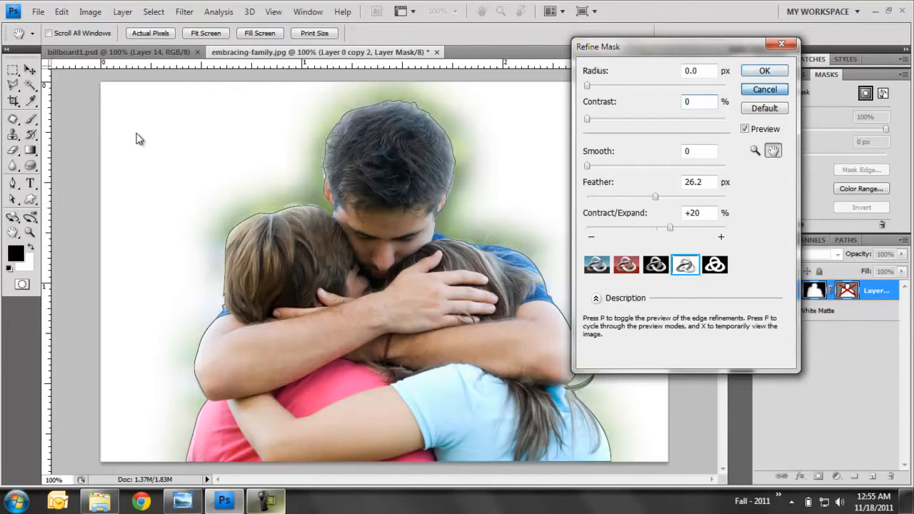
click(763, 70)
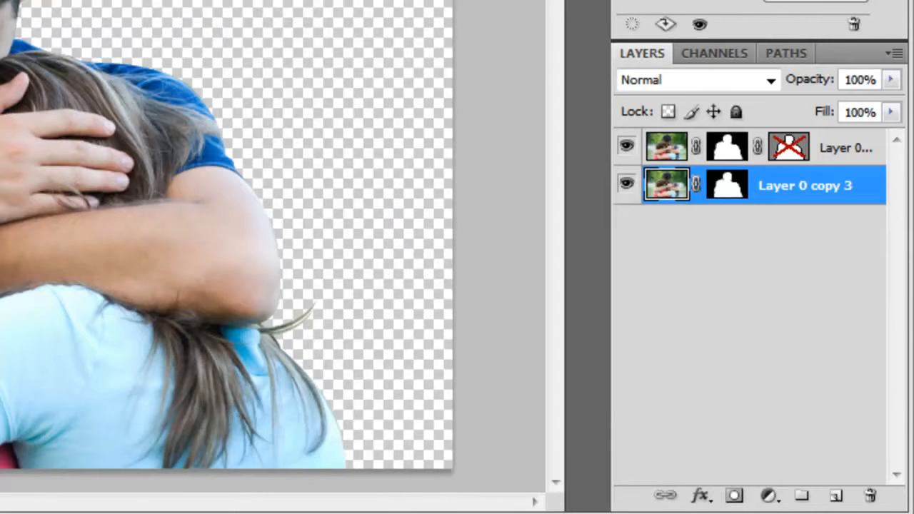
Step: Delete the mask from Layer 0 copy 3 so the full original photo shows again
right_click(727, 184)
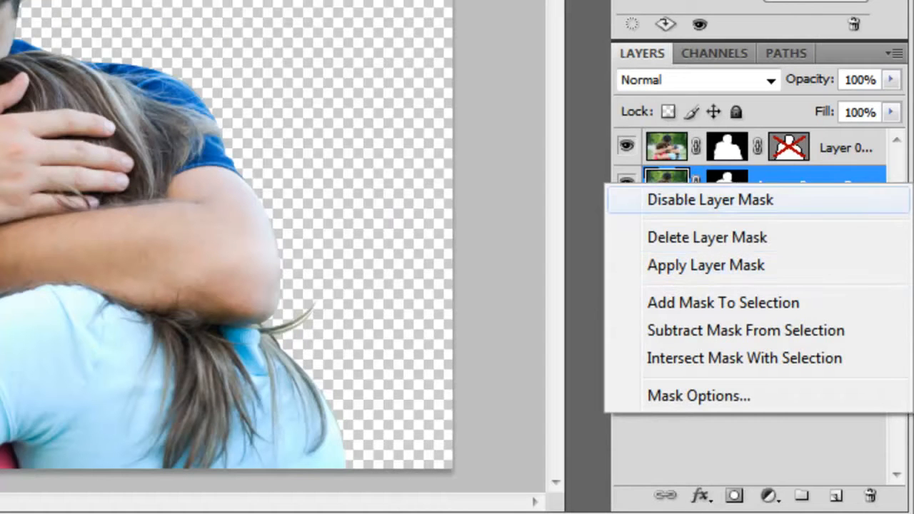
click(708, 200)
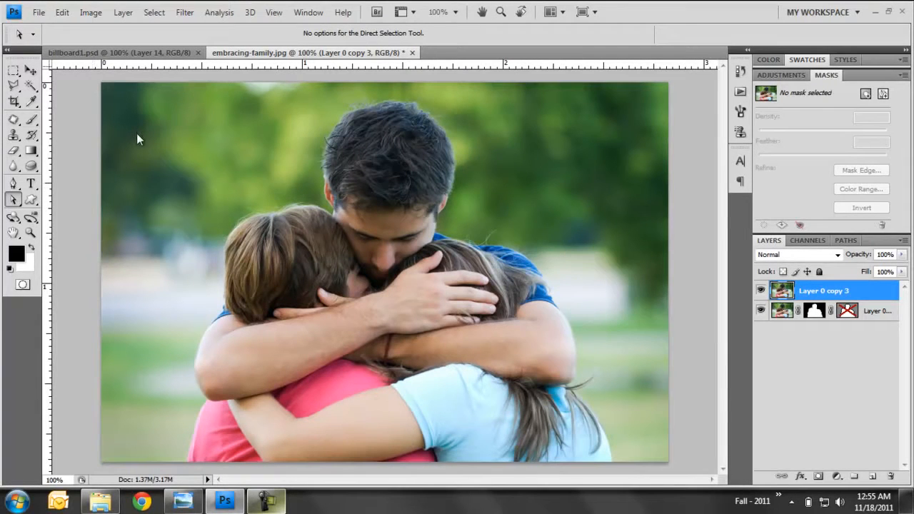
click(13, 120)
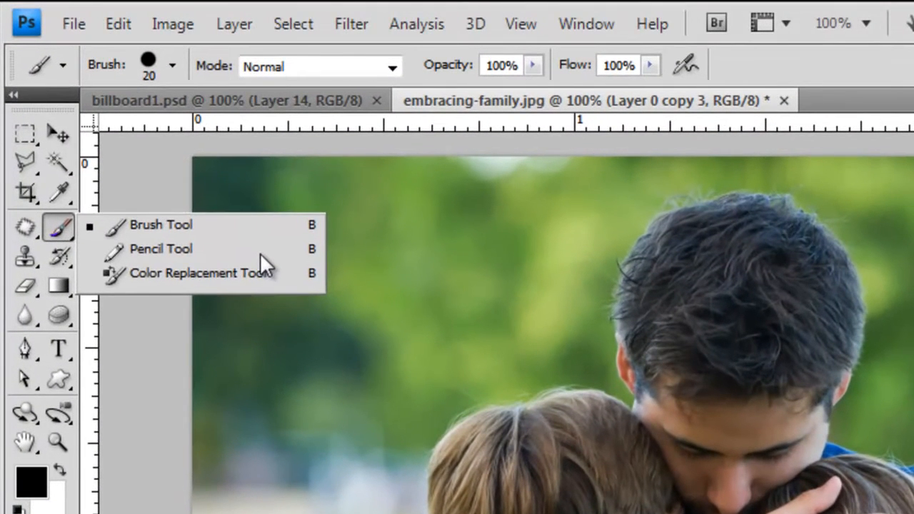
Step: With the Brush Tool active, give Layer 0 copy 3 a blank white layer mask
click(160, 225)
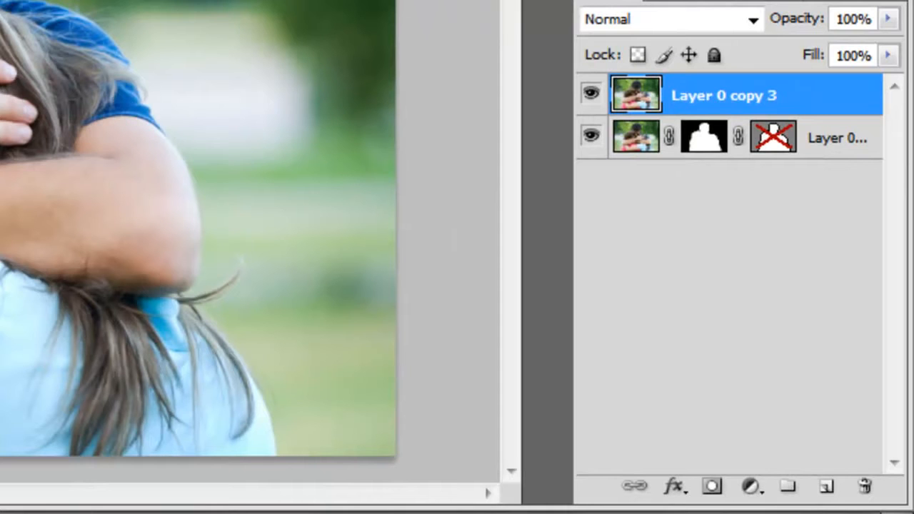
click(711, 485)
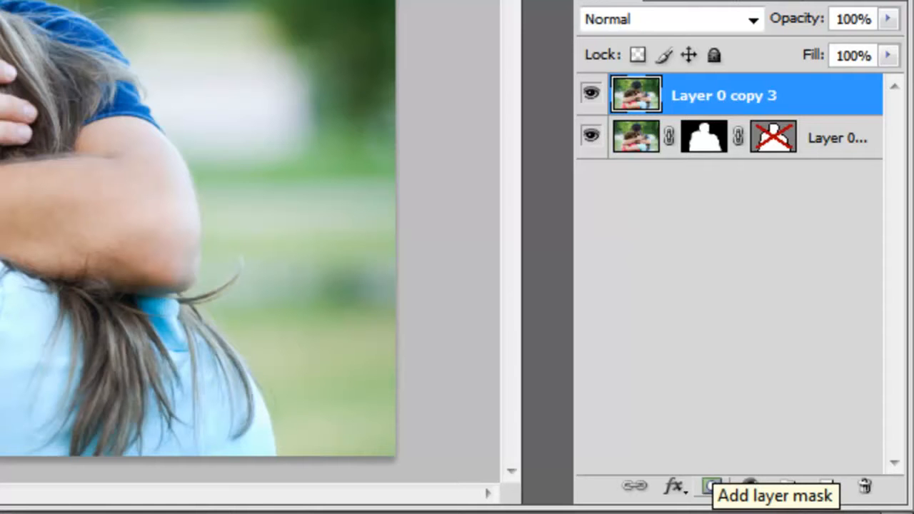
click(711, 485)
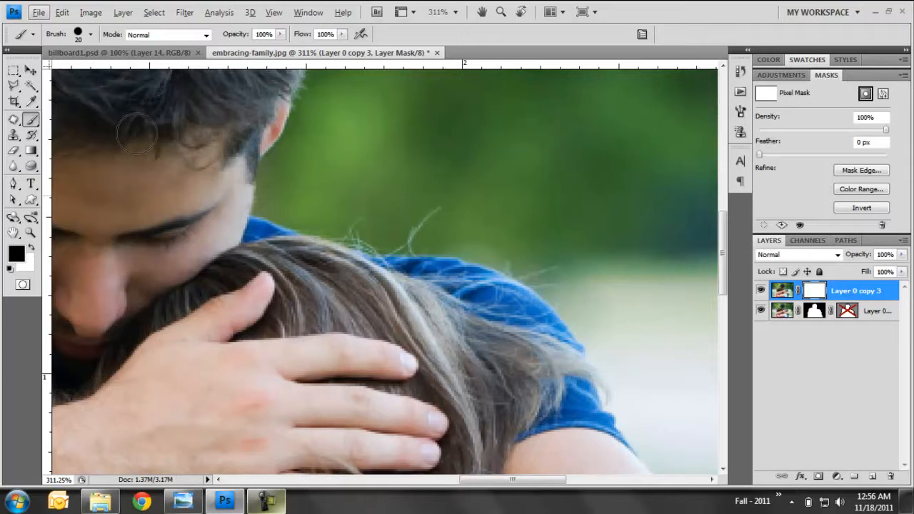
Step: Paint black on the mask to hide the green background beside the shoulder and along the hair
click(480, 246)
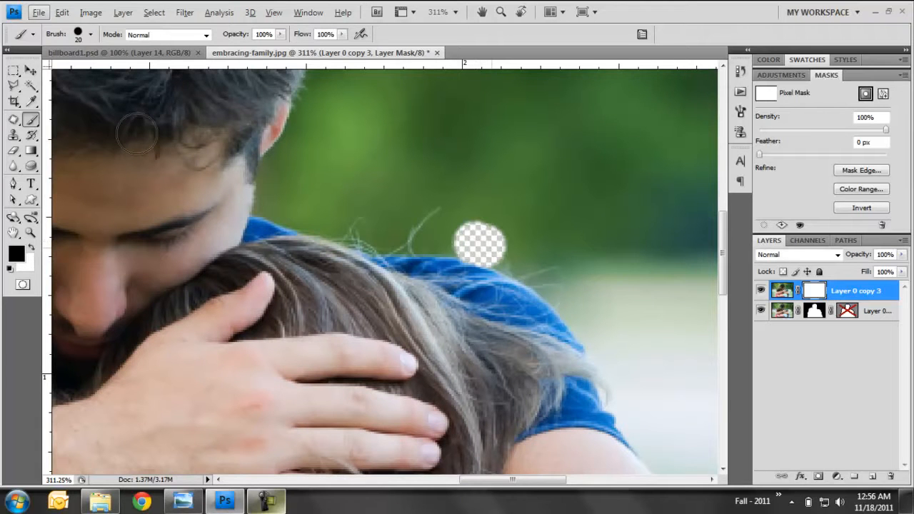
drag(480, 246, 556, 278)
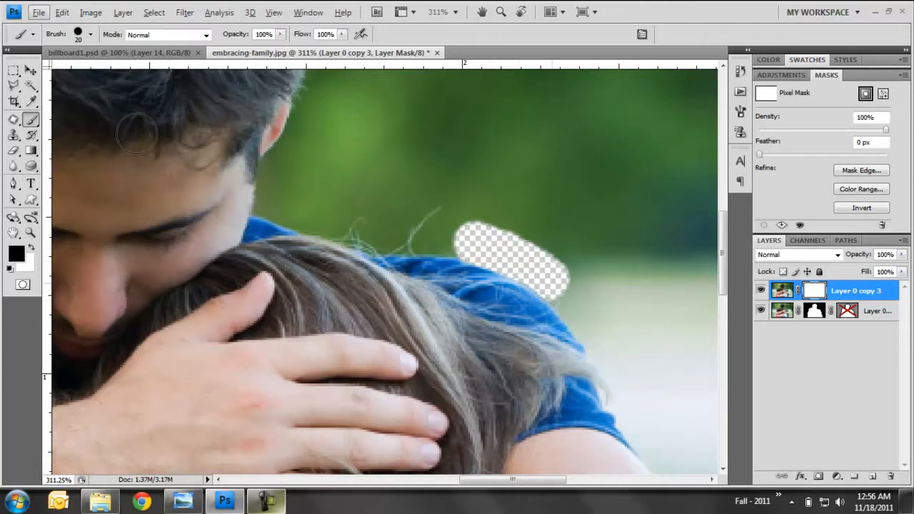
drag(514, 264, 578, 336)
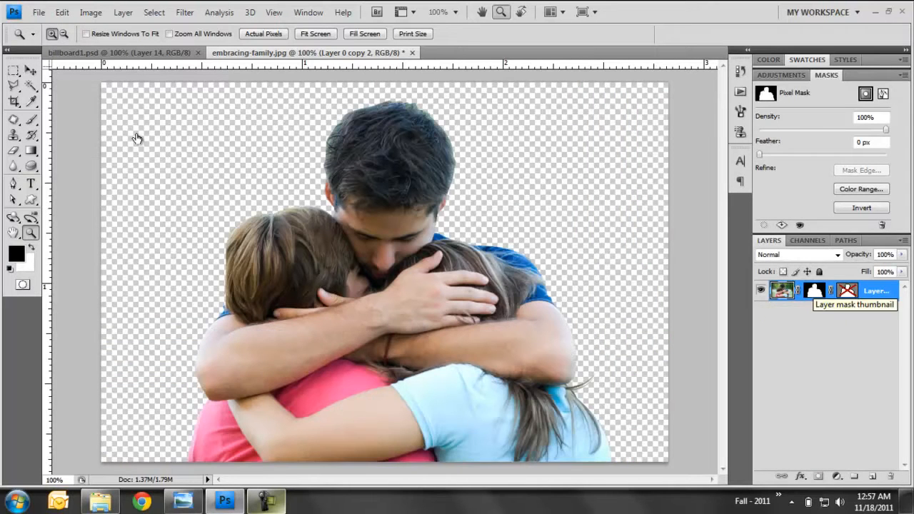
Step: Select the masked family cutout layer for dragging into billboard1.psd
click(32, 70)
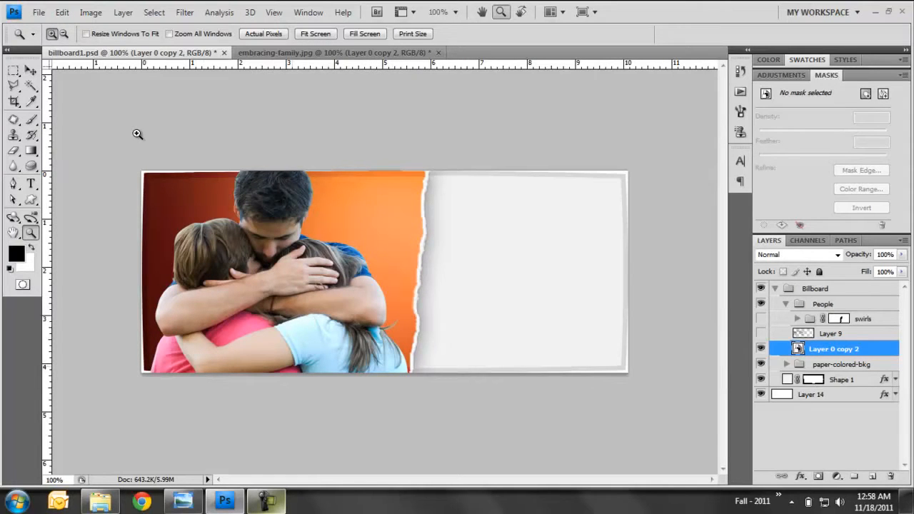
Step: Toggle the family cutout layer's visibility off and back on in the billboard
click(760, 348)
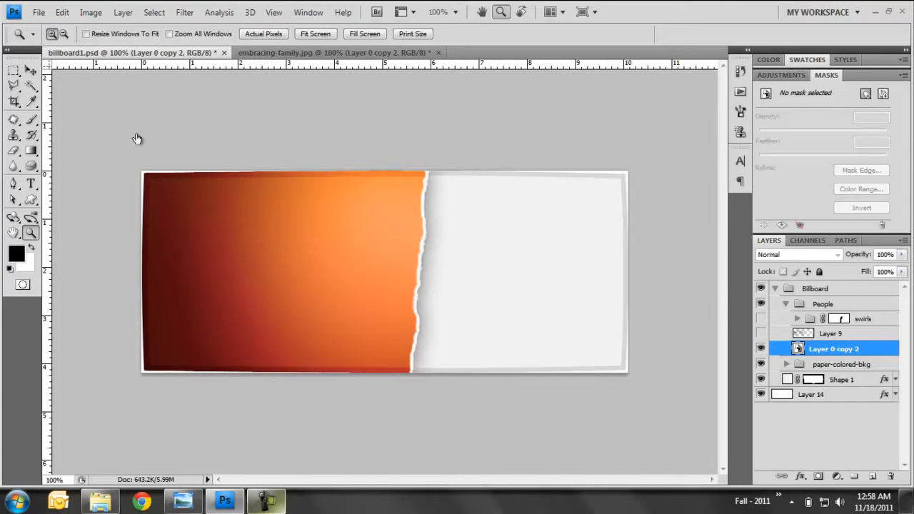
click(760, 349)
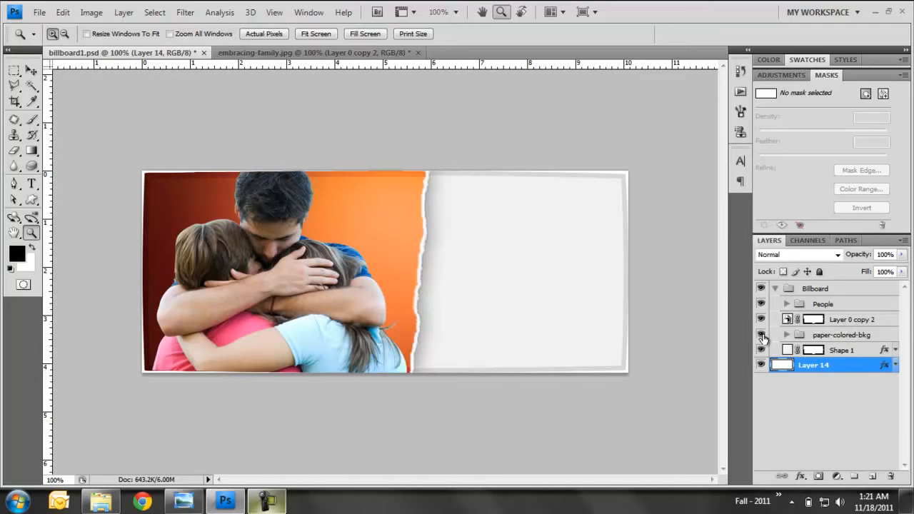
Step: Hide paper-colored-bkg and draw a black star shape over the family
click(761, 334)
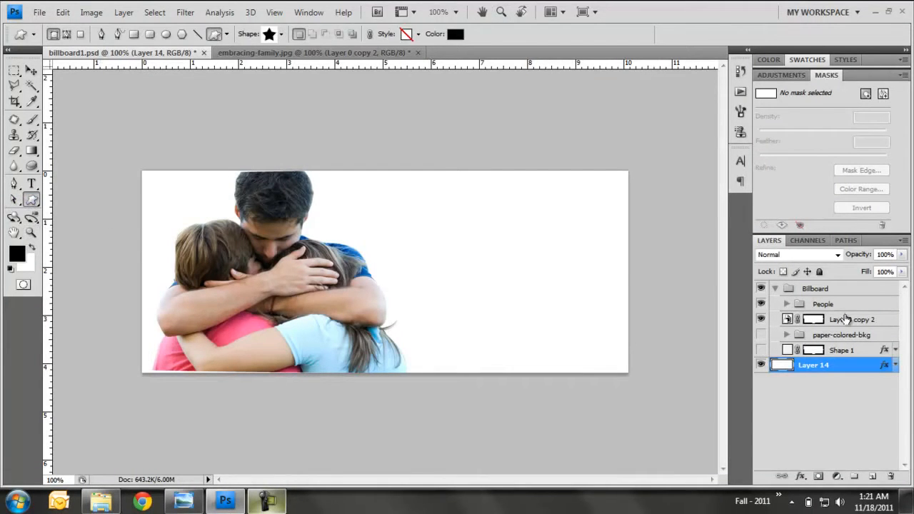
click(854, 320)
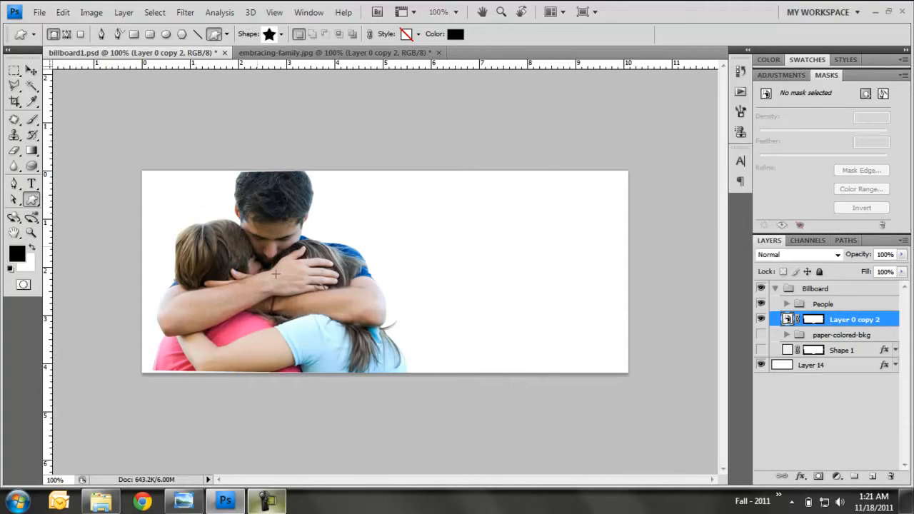
drag(274, 274, 355, 369)
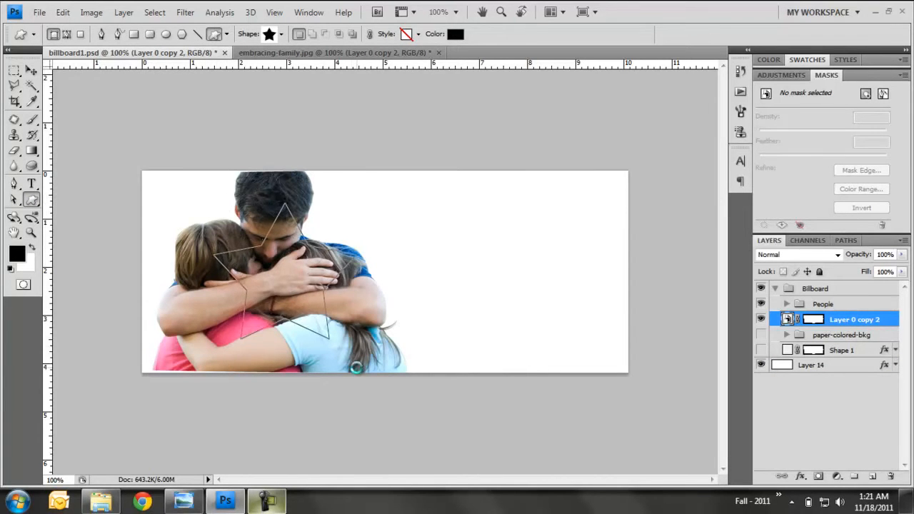
drag(236, 214, 336, 336)
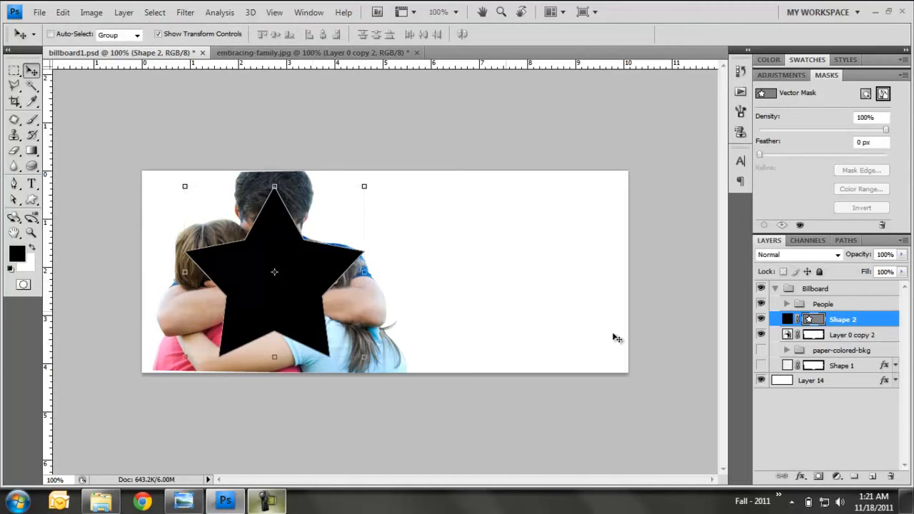
Step: Move the Shape 2 star layer directly beneath Layer 0 copy 2
click(850, 334)
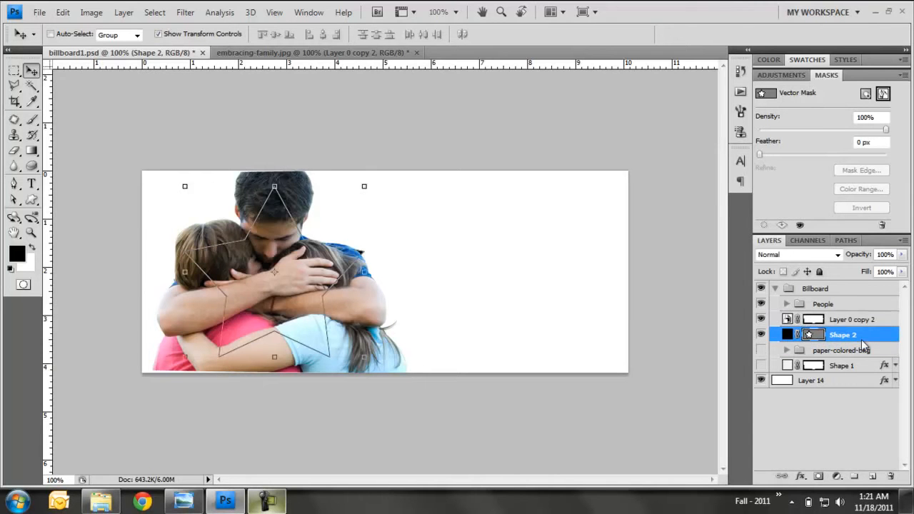
click(850, 320)
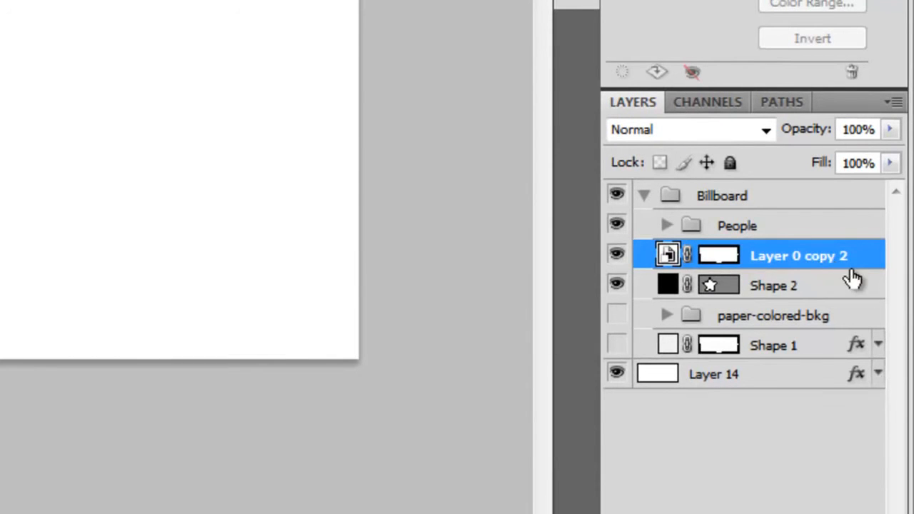
mouse_move(843, 275)
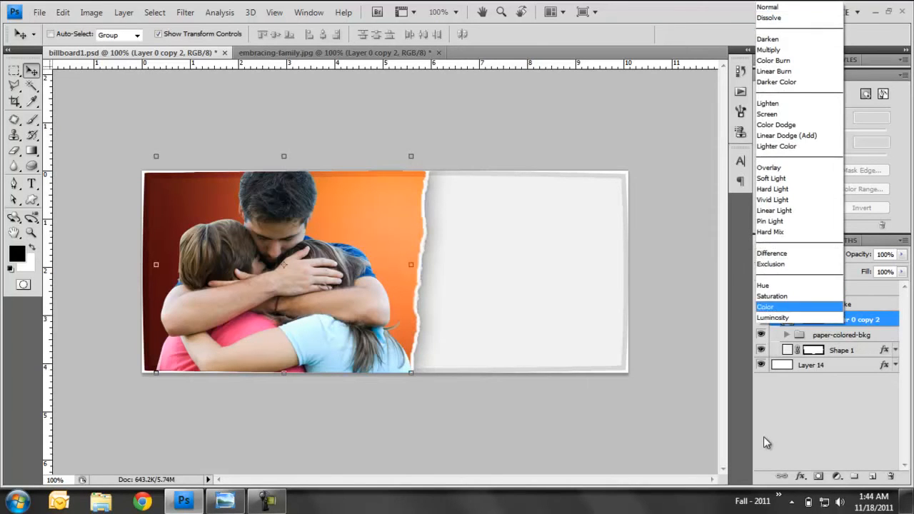
Step: Set Layer 0 copy 2's blend mode to Luminosity
click(772, 317)
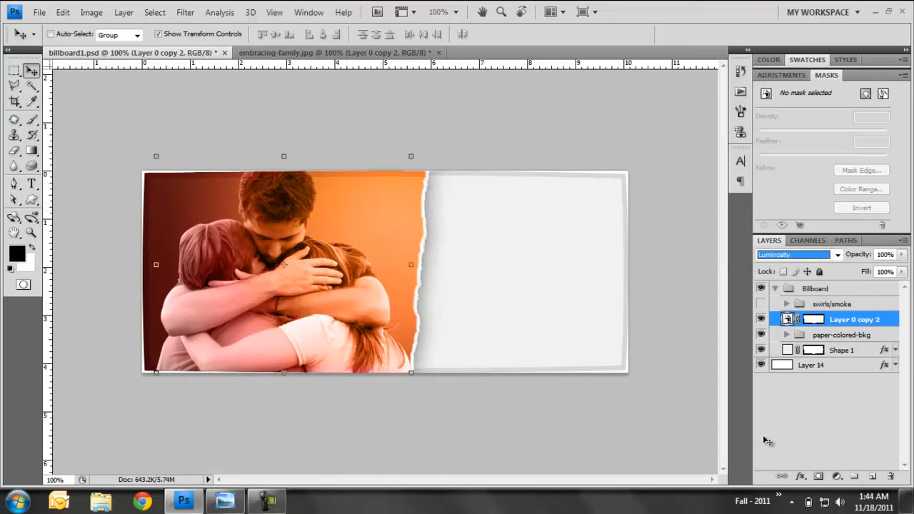
click(793, 254)
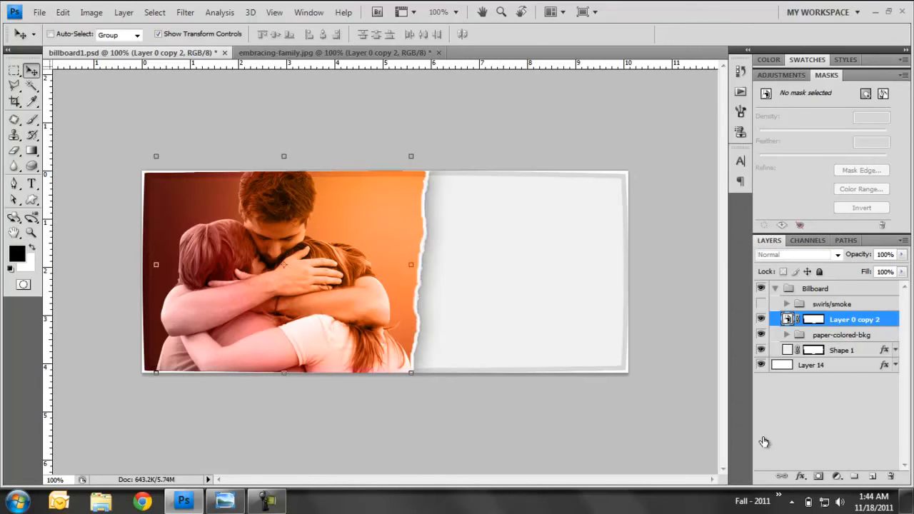
click(830, 303)
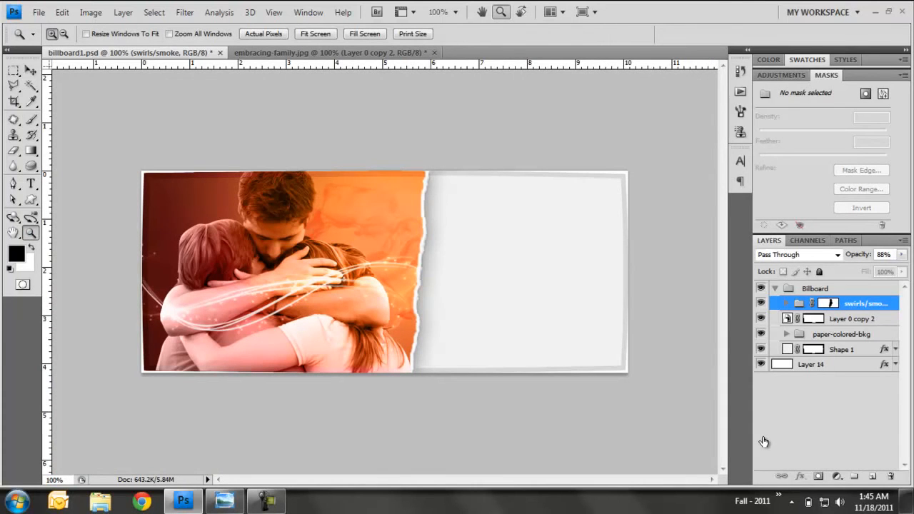
double_click(851, 318)
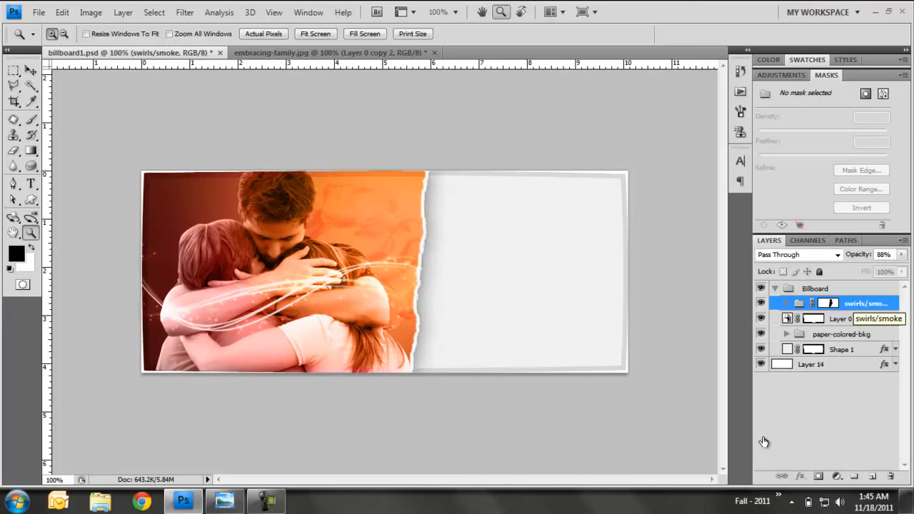